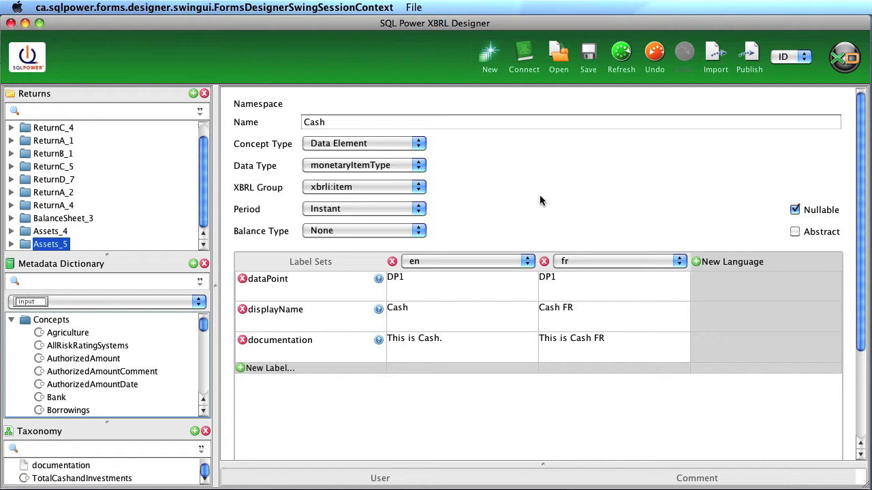
{"action": "mouse_move", "coordinate": [525, 182]}
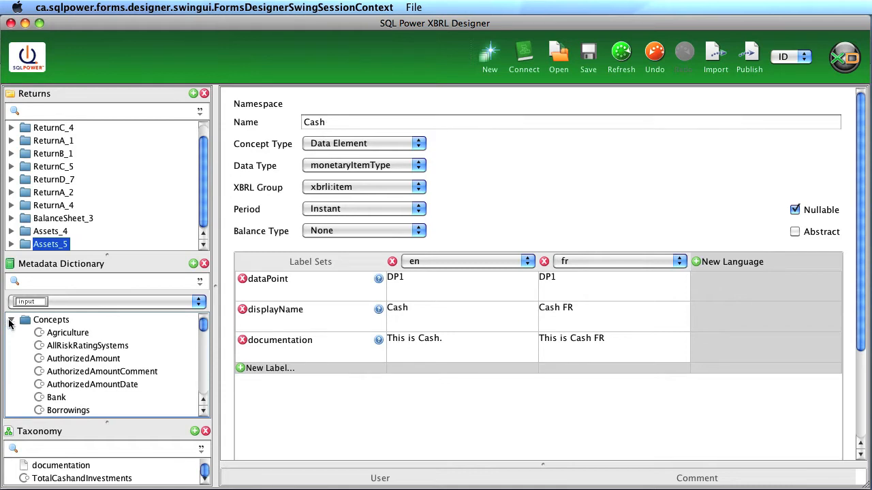
Collapse Concepts and open the Industry Segment By Geography table from Tables
{"action": "left_click", "coordinate": [11, 319]}
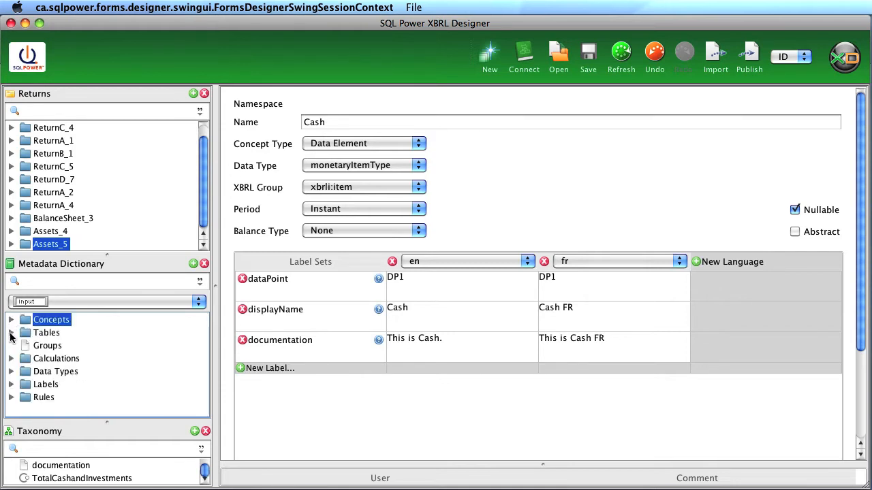
{"action": "left_click", "coordinate": [12, 332]}
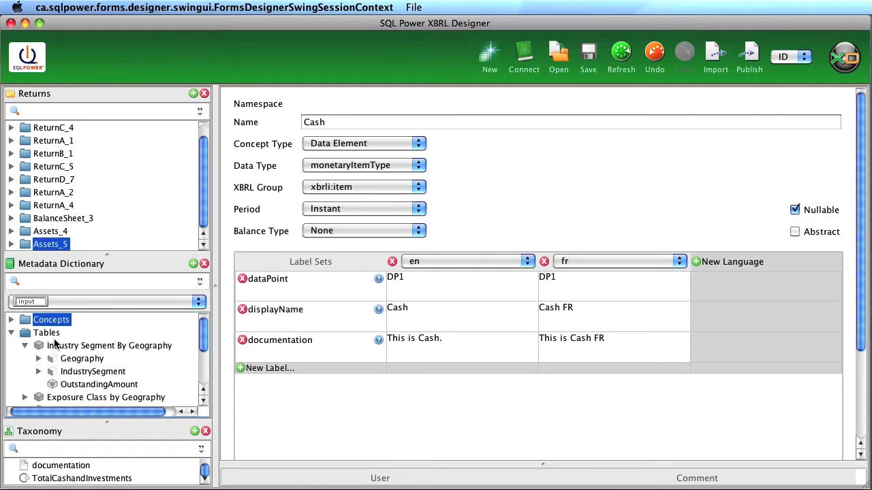
{"action": "left_click", "coordinate": [109, 345]}
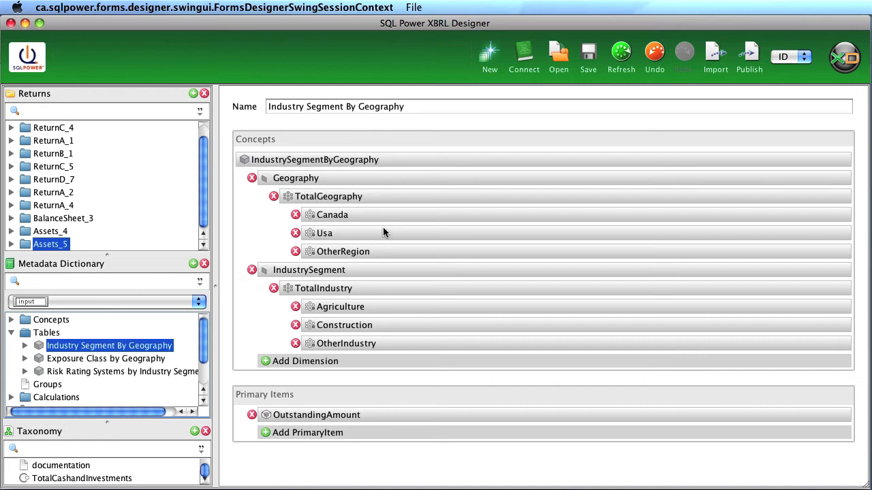
{"action": "mouse_move", "coordinate": [388, 338]}
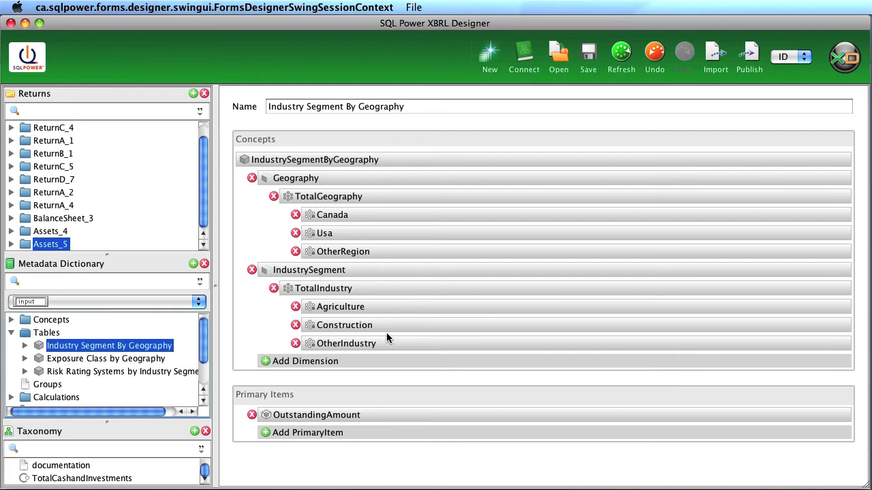
{"action": "mouse_move", "coordinate": [292, 438]}
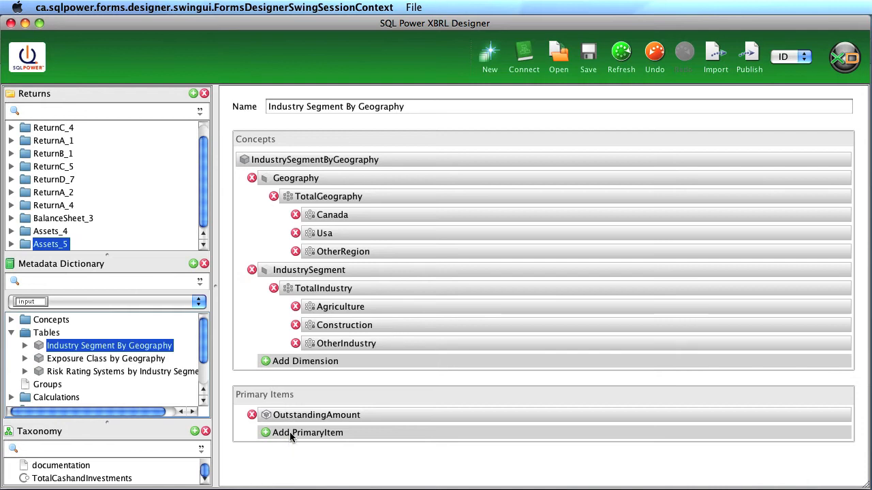
{"action": "mouse_move", "coordinate": [310, 424]}
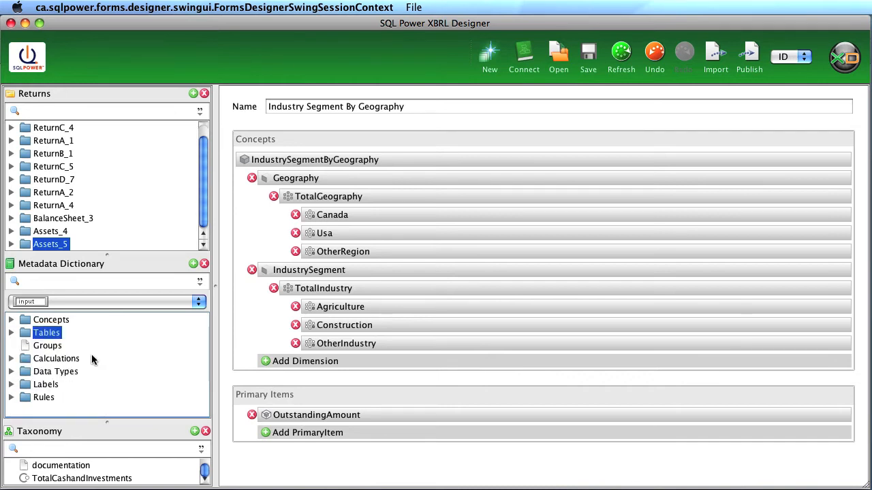
Open Liabilities and Equities Calculations to show the TotalLiabilities and TotalEquities sum
{"action": "left_click", "coordinate": [11, 358]}
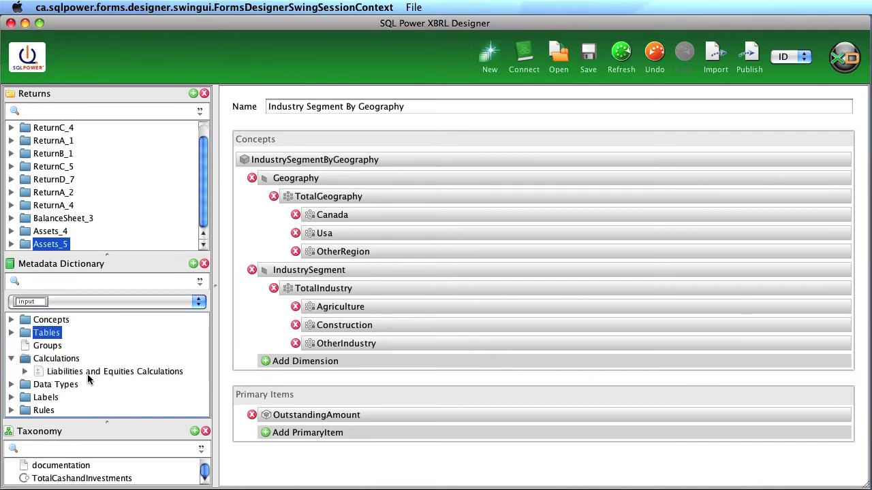
{"action": "left_click", "coordinate": [114, 371]}
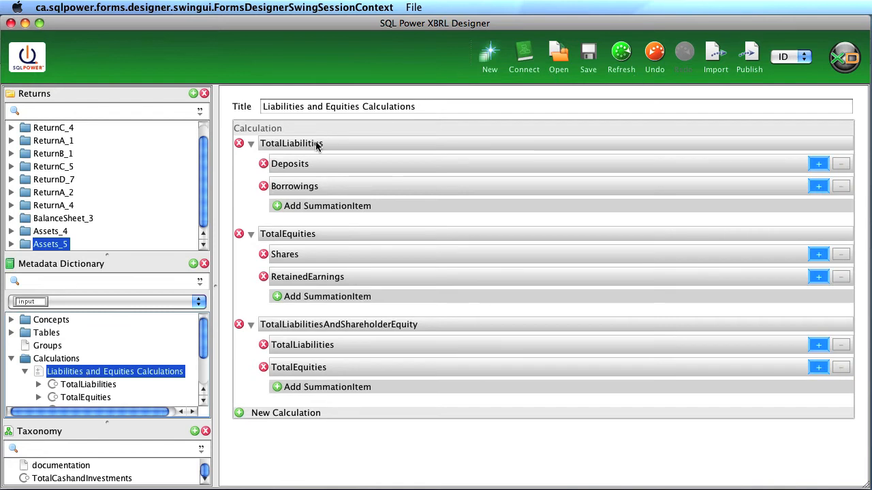
{"action": "mouse_move", "coordinate": [320, 173]}
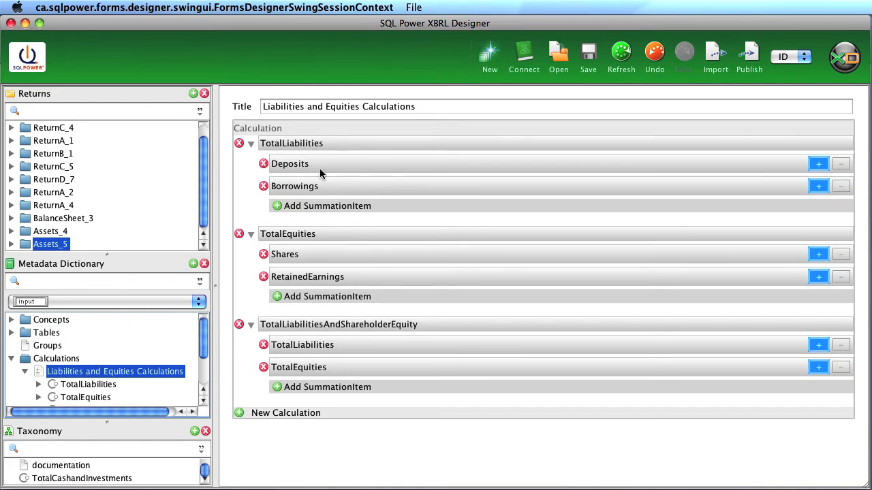
{"action": "mouse_move", "coordinate": [334, 148]}
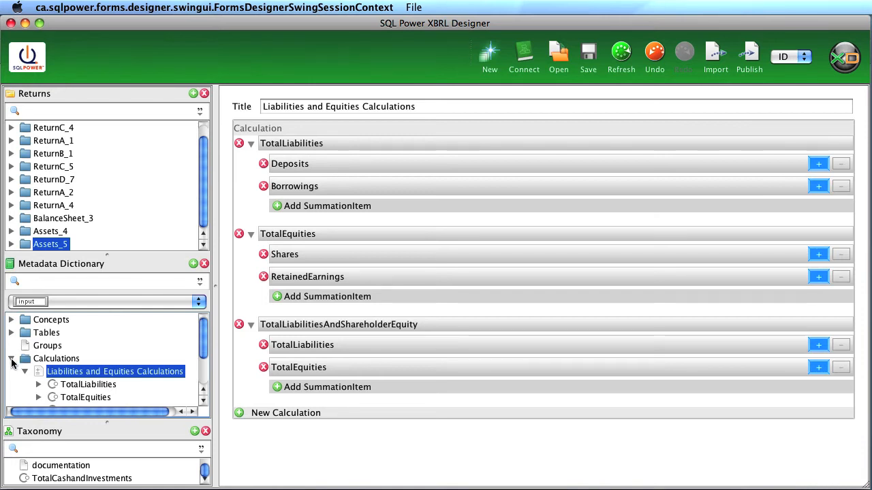
Open the Total Cash and Investment Check rule, showing operators, functions and its messages
{"action": "left_click", "coordinate": [12, 358]}
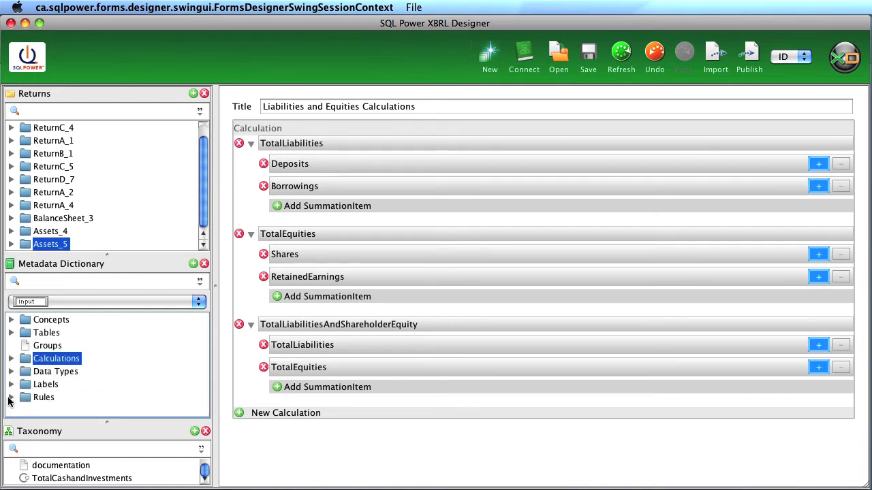
{"action": "left_click", "coordinate": [11, 397]}
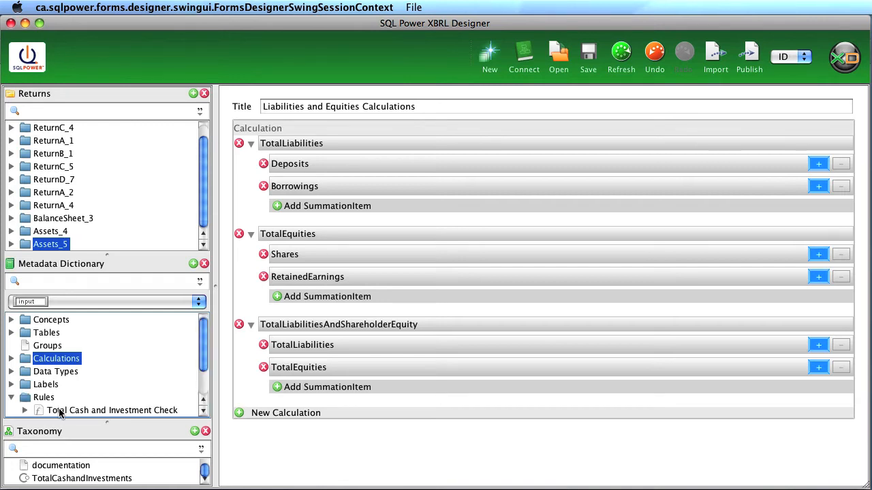
{"action": "left_click", "coordinate": [112, 410]}
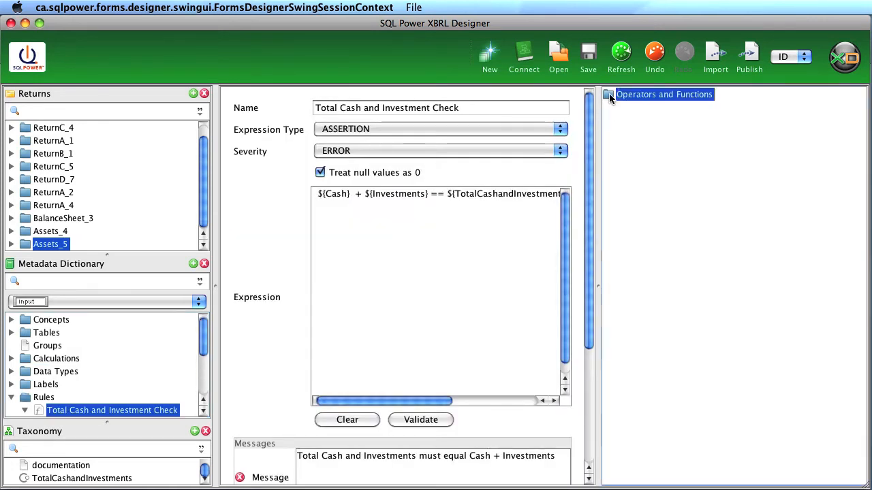
{"action": "left_click", "coordinate": [609, 94]}
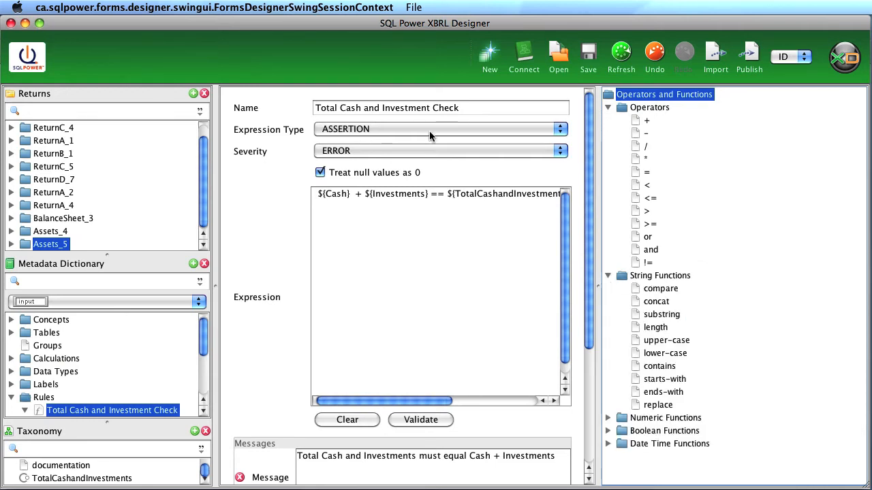
{"action": "mouse_move", "coordinate": [412, 134]}
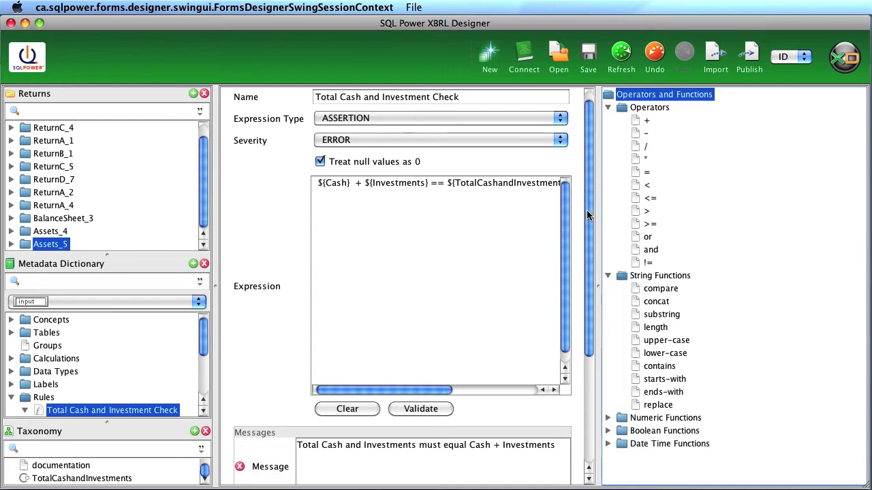
{"action": "scroll", "scroll_direction": "down", "scroll_amount": 3}
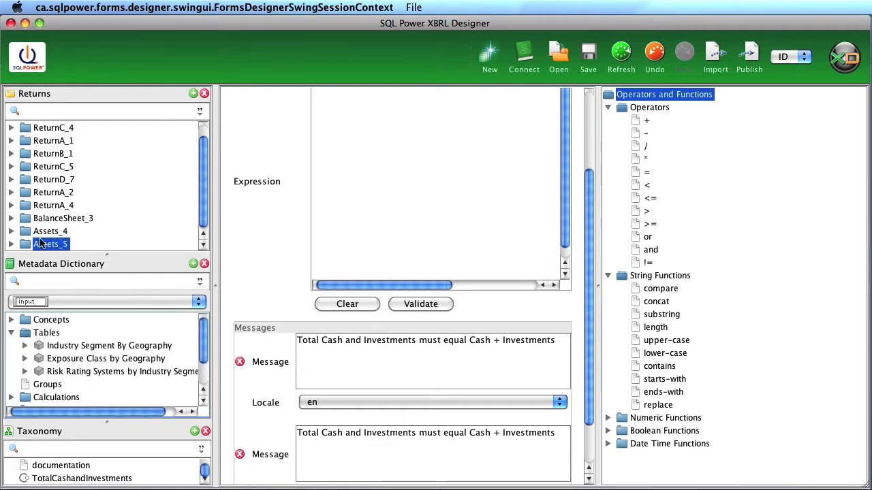
Expand the Assets_5 return and open its Assets form preview
{"action": "left_click", "coordinate": [11, 231]}
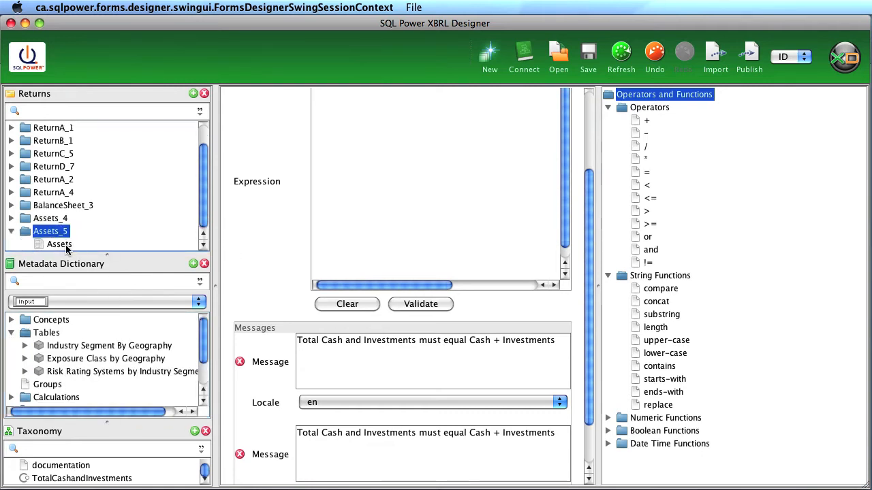
{"action": "left_click", "coordinate": [59, 244]}
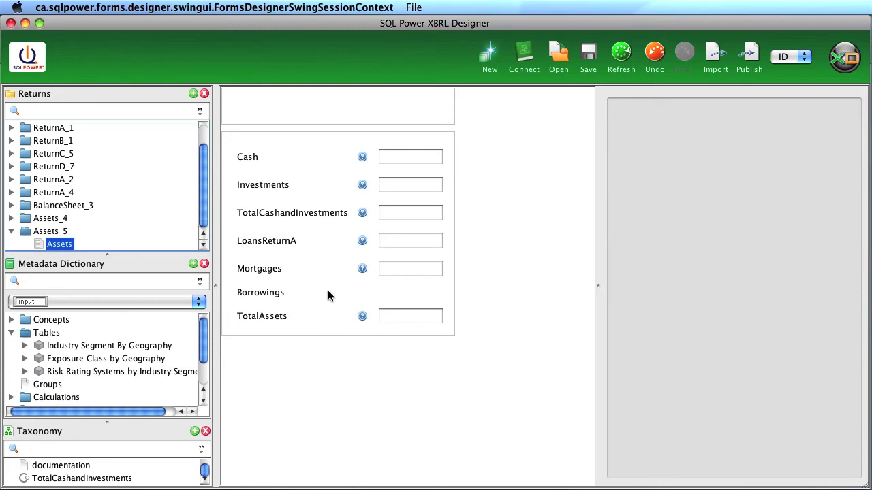
{"action": "mouse_move", "coordinate": [450, 258]}
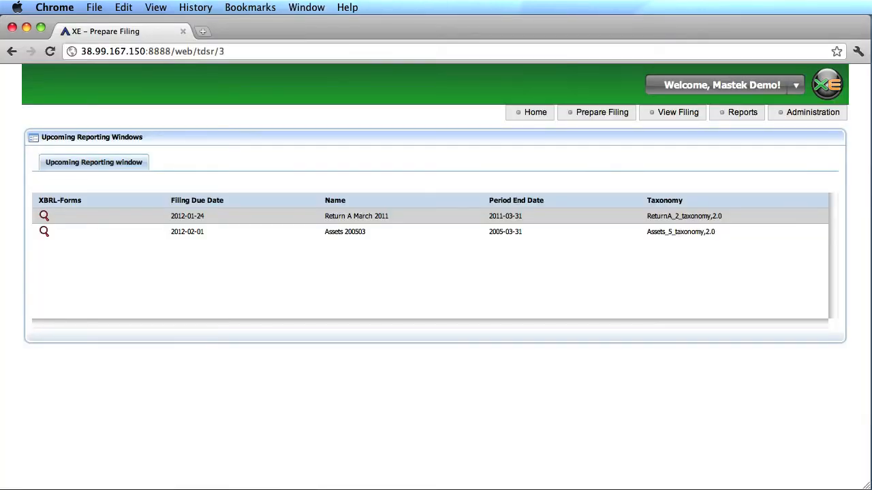
{"action": "mouse_move", "coordinate": [439, 264]}
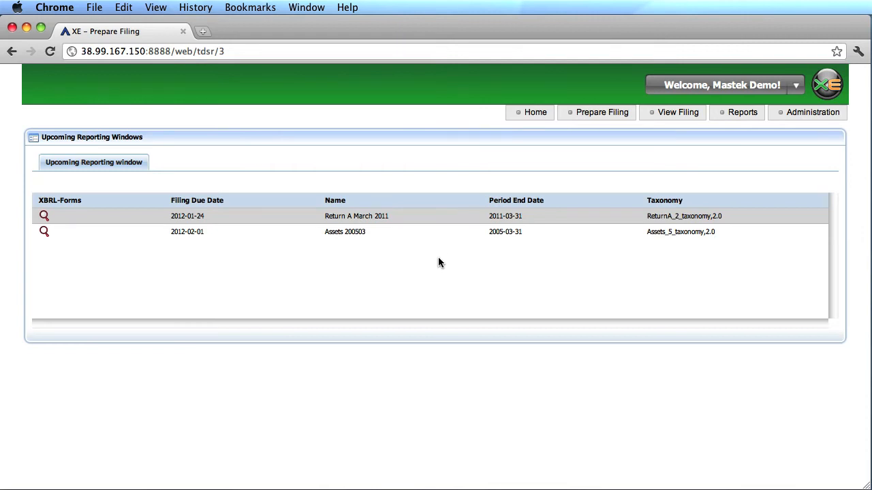
{"action": "mouse_move", "coordinate": [342, 159]}
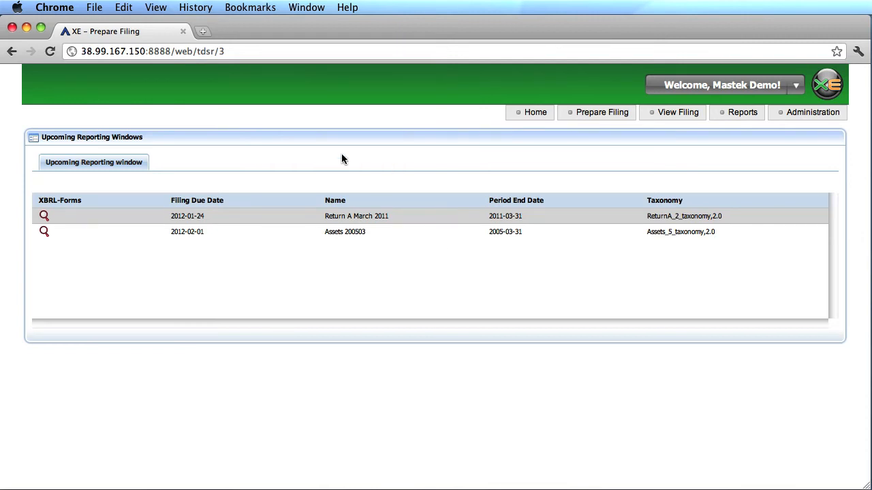
{"action": "mouse_move", "coordinate": [109, 147]}
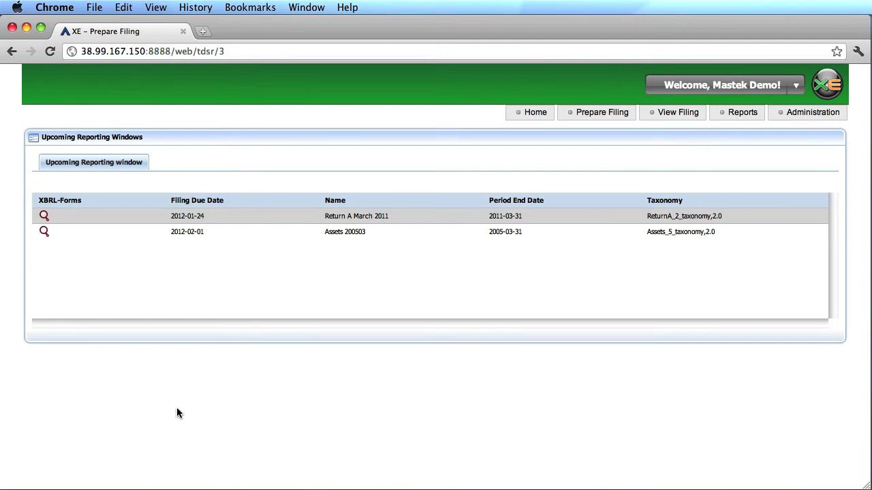
{"action": "mouse_move", "coordinate": [271, 287]}
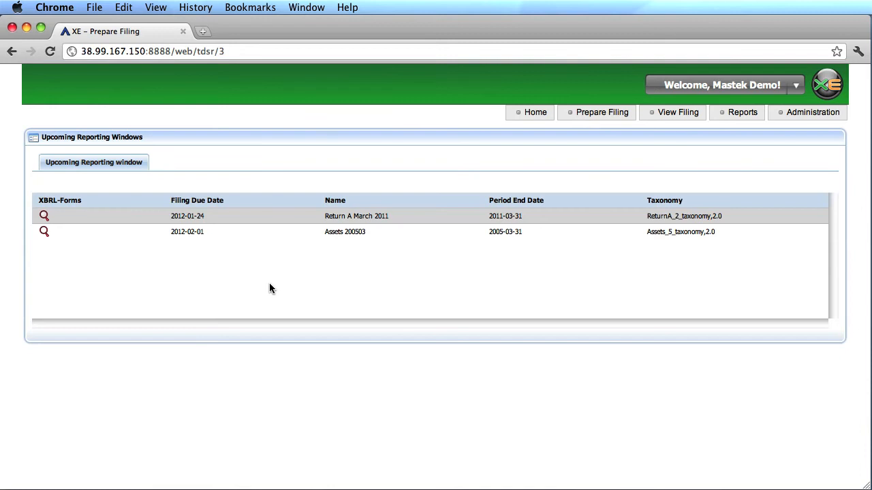
Open the Assets 200503 filing and its Assets schedule showing Cash 7, Total Assets 88
{"action": "left_click", "coordinate": [43, 232]}
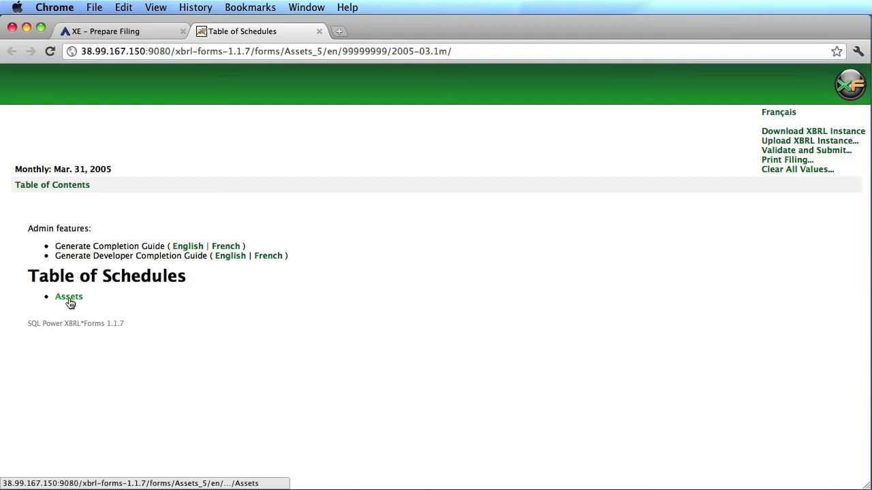
{"action": "left_click", "coordinate": [68, 296]}
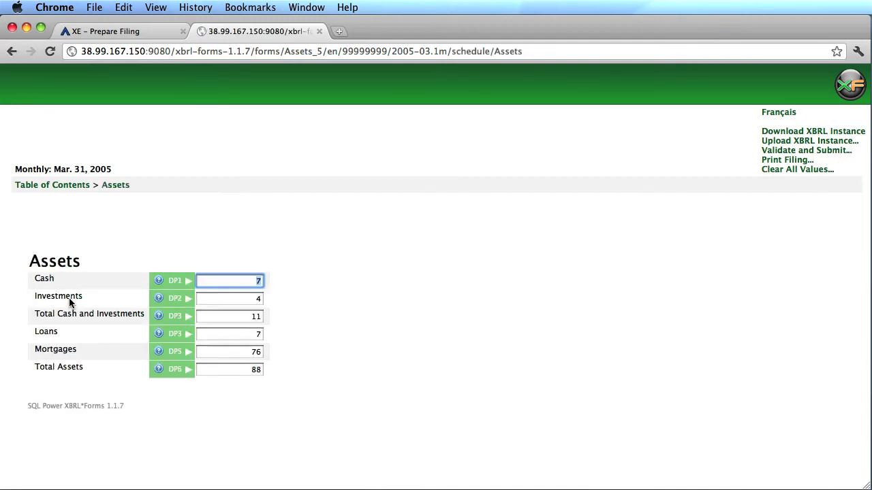
{"action": "mouse_move", "coordinate": [286, 307]}
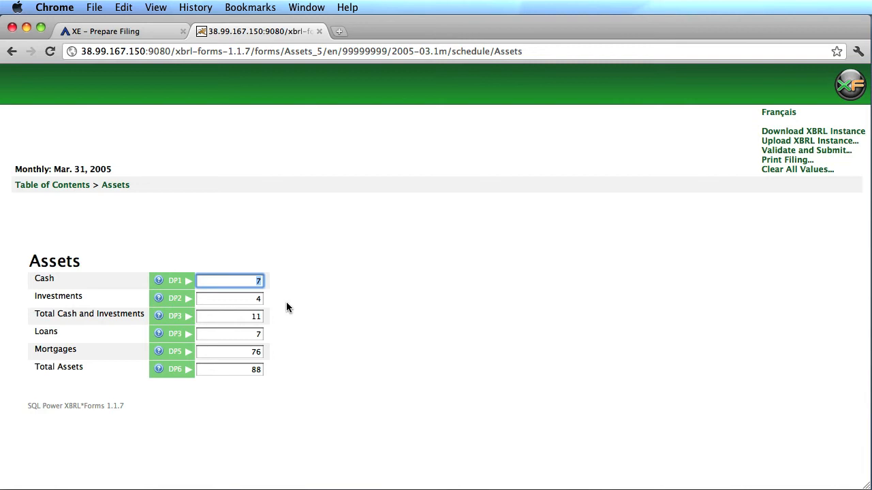
{"action": "mouse_move", "coordinate": [306, 373]}
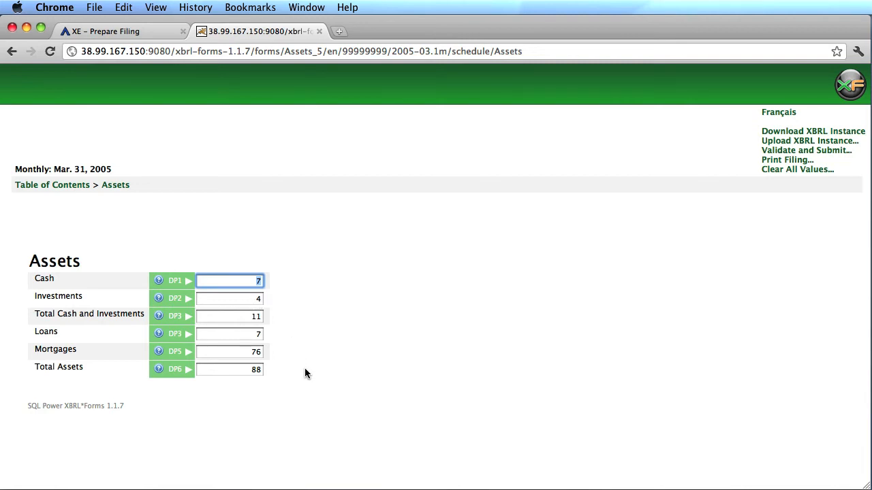
Enter 8 as the Cash value, then move to the Investments field
{"action": "type", "text": "8"}
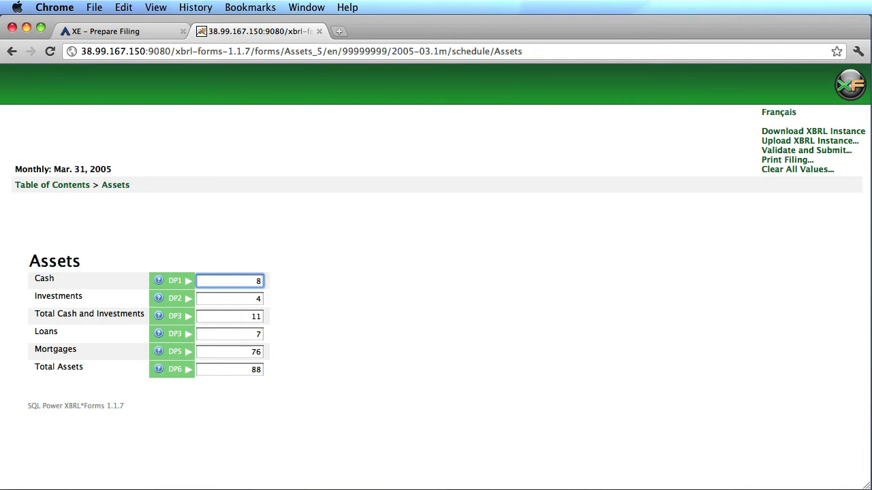
{"action": "left_click", "coordinate": [229, 299]}
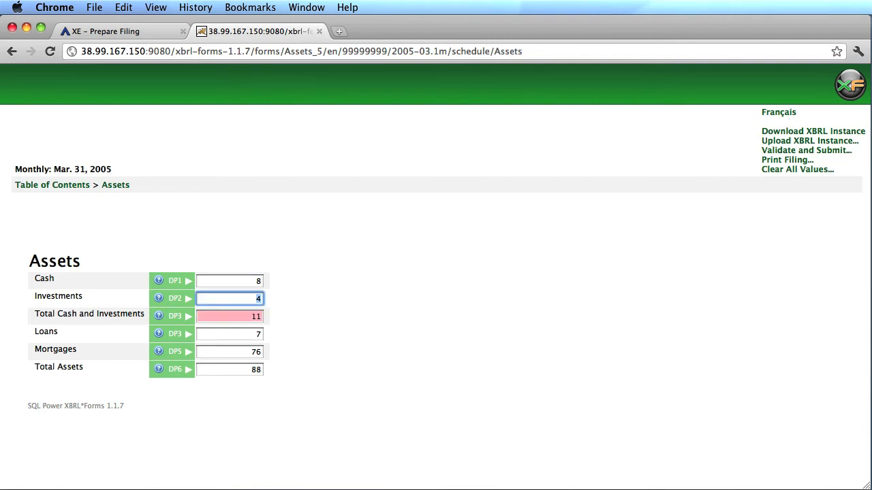
{"action": "mouse_move", "coordinate": [296, 357]}
{"action": "type", "text": "3"}
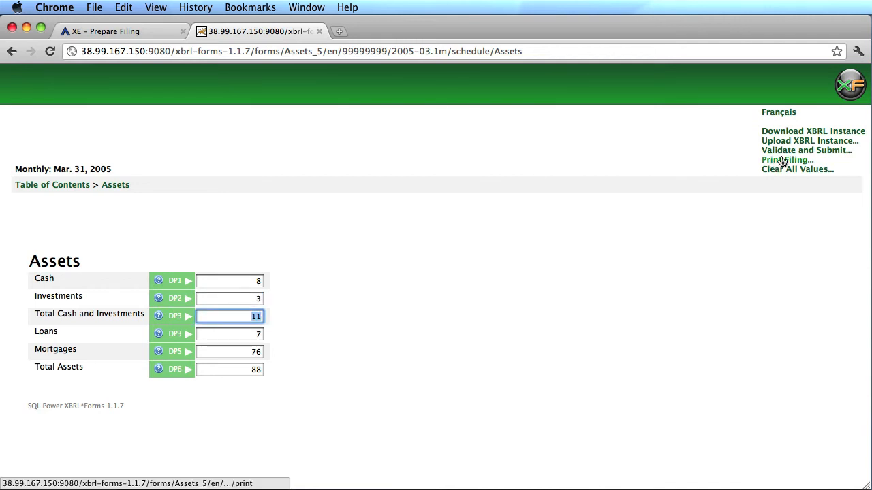
Validate the March 2005 Assets filing and view its valid, ready-to-submit results
{"action": "left_click", "coordinate": [805, 149]}
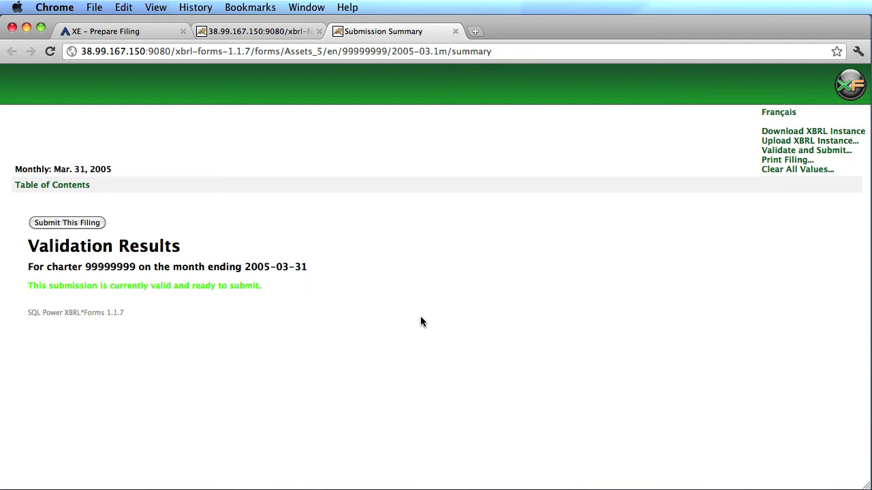
{"action": "mouse_move", "coordinate": [60, 228]}
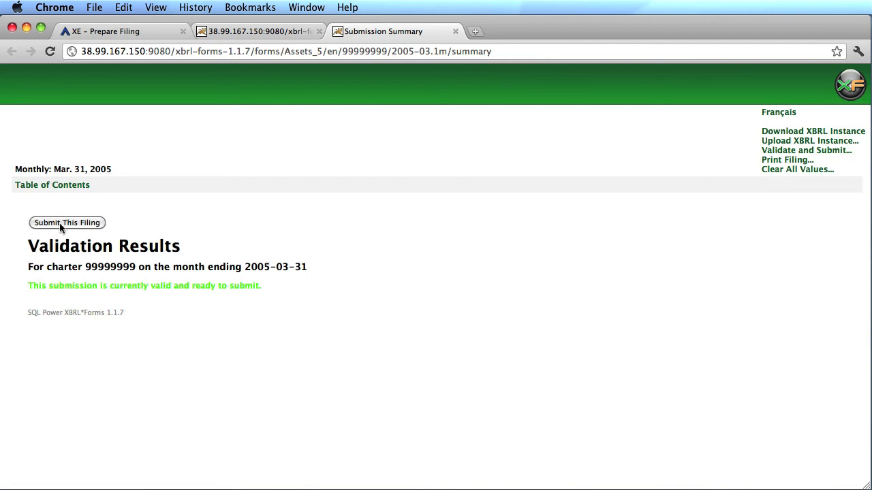
{"action": "mouse_move", "coordinate": [286, 4]}
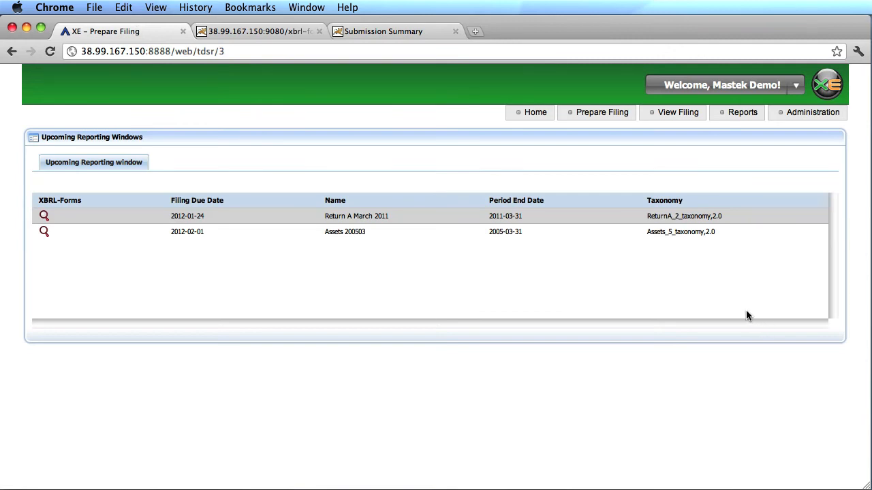
Browse Reports > Shared Reports > Analyze Facts within an Organization > Quarterly
{"action": "left_click", "coordinate": [742, 112]}
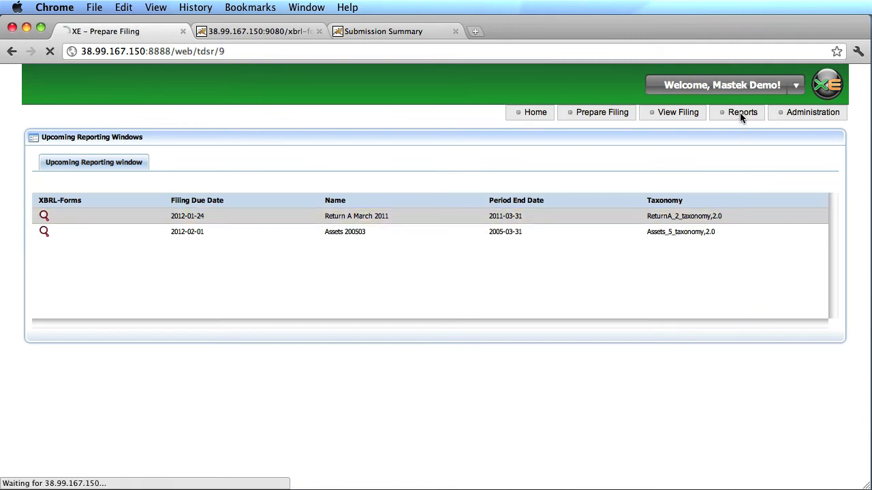
{"action": "left_click", "coordinate": [742, 111]}
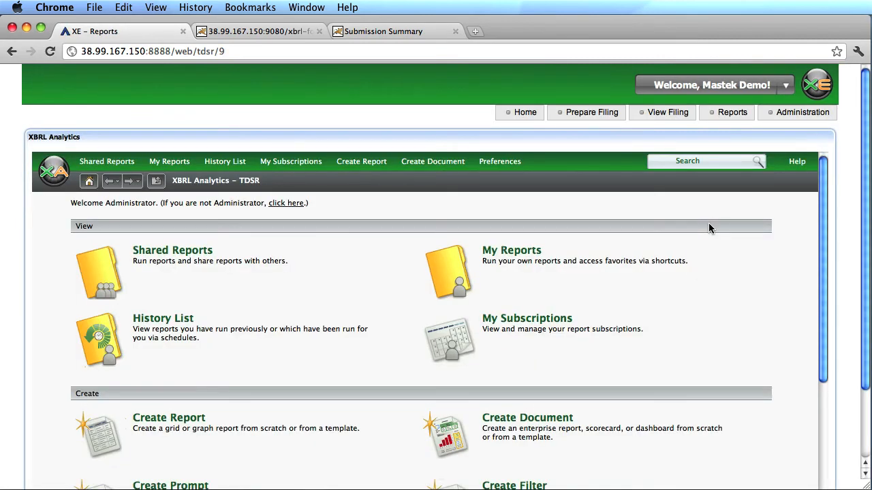
{"action": "left_click", "coordinate": [172, 250]}
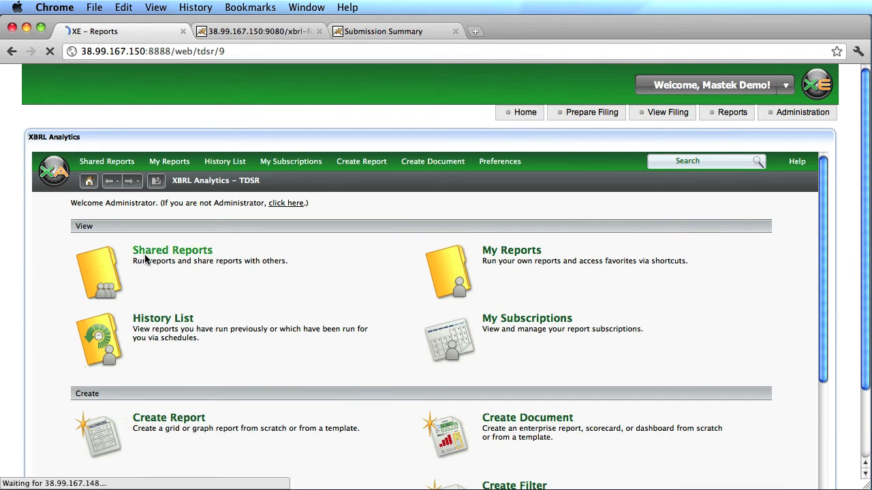
{"action": "left_click", "coordinate": [172, 250]}
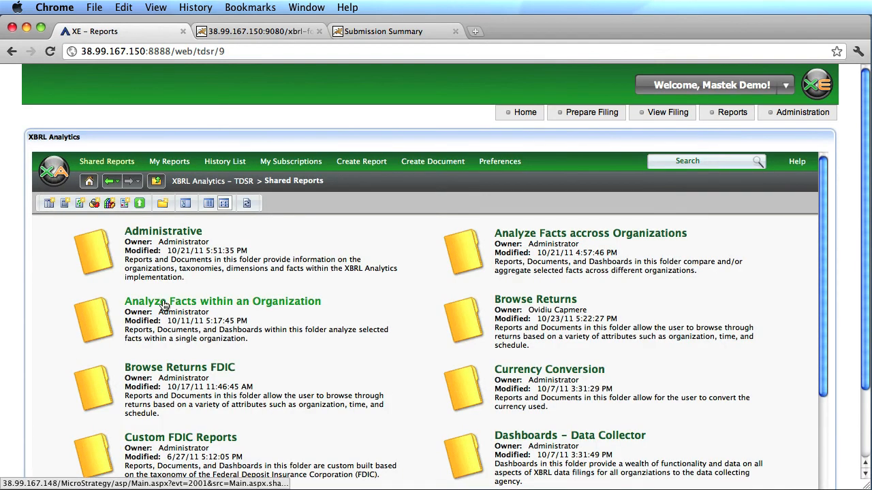
{"action": "left_click", "coordinate": [223, 301]}
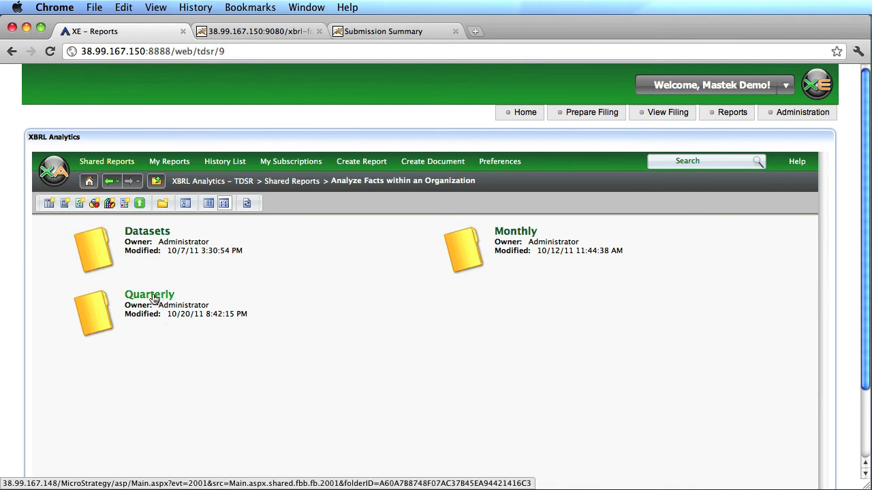
{"action": "double_click", "coordinate": [149, 295]}
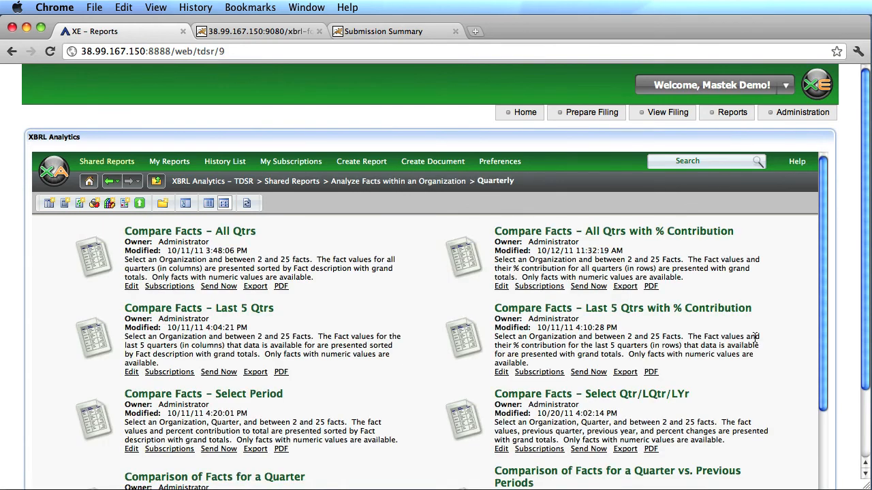
{"action": "scroll", "scroll_direction": "down", "scroll_amount": 3}
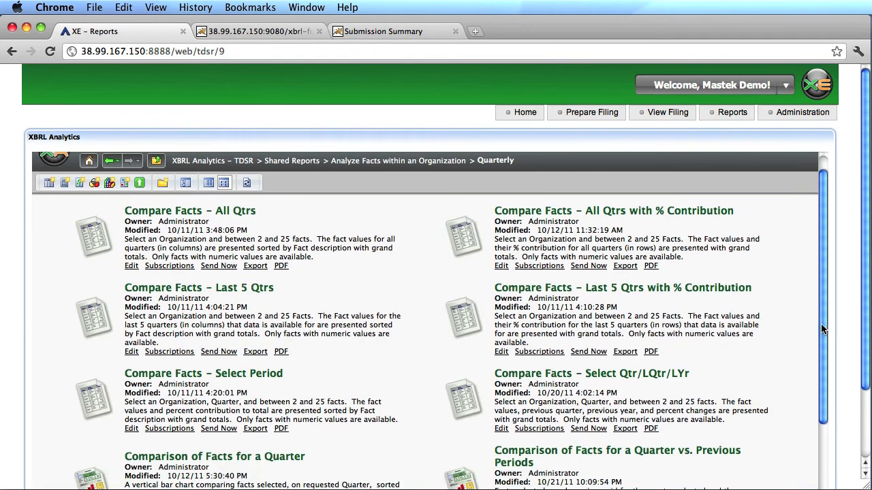
{"action": "scroll", "scroll_direction": "down", "scroll_amount": 3}
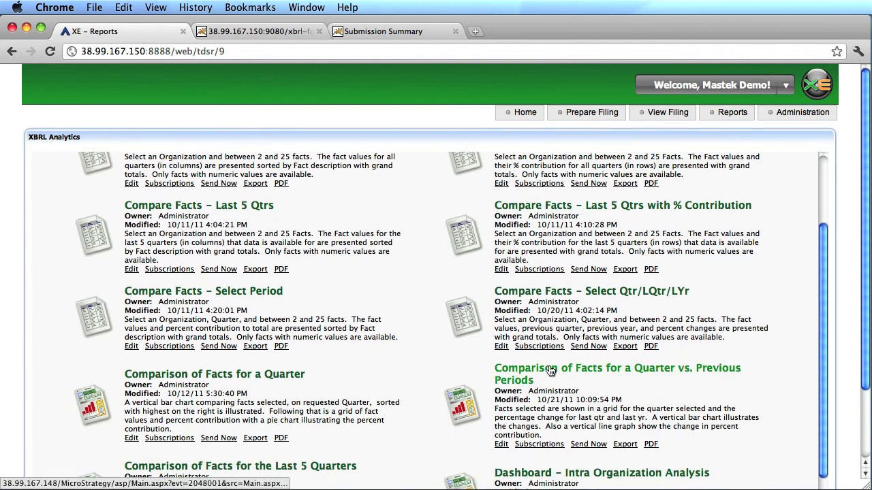
Run Comparison of Facts for a Quarter vs. Previous Periods with FFIEC 041 and 2011 Q1
{"action": "left_click", "coordinate": [617, 368]}
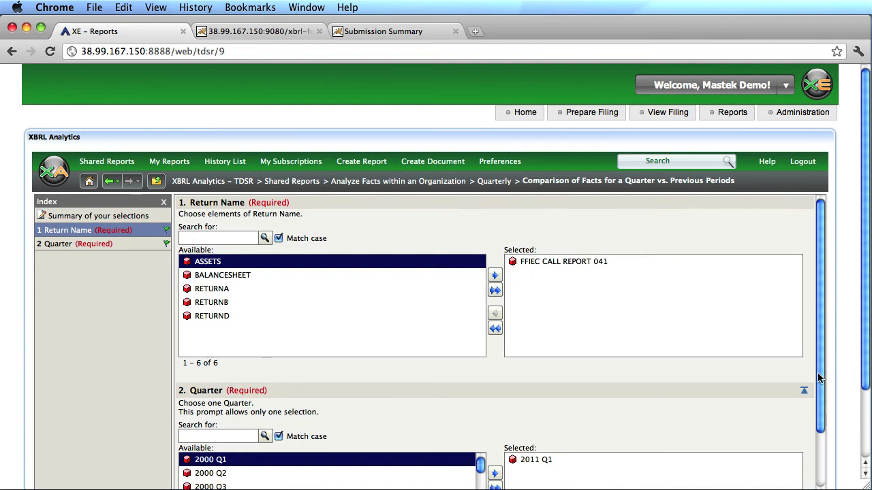
{"action": "scroll", "scroll_direction": "down", "scroll_amount": 3}
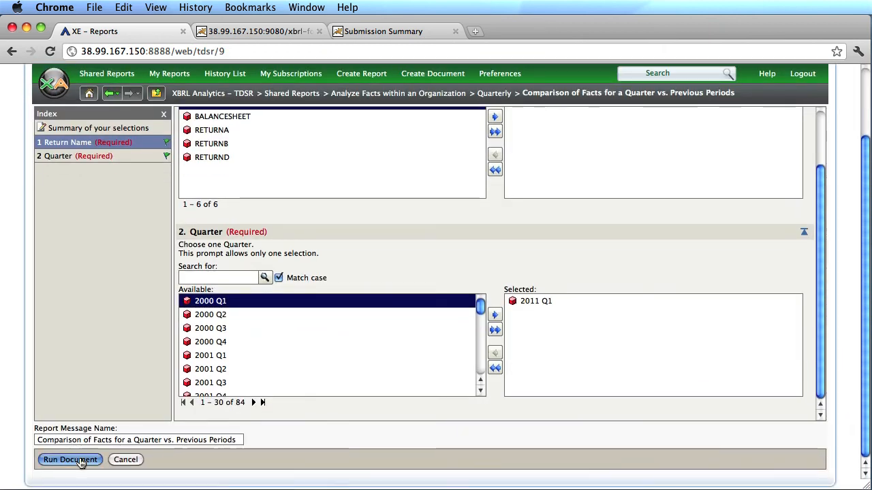
{"action": "left_click", "coordinate": [70, 460]}
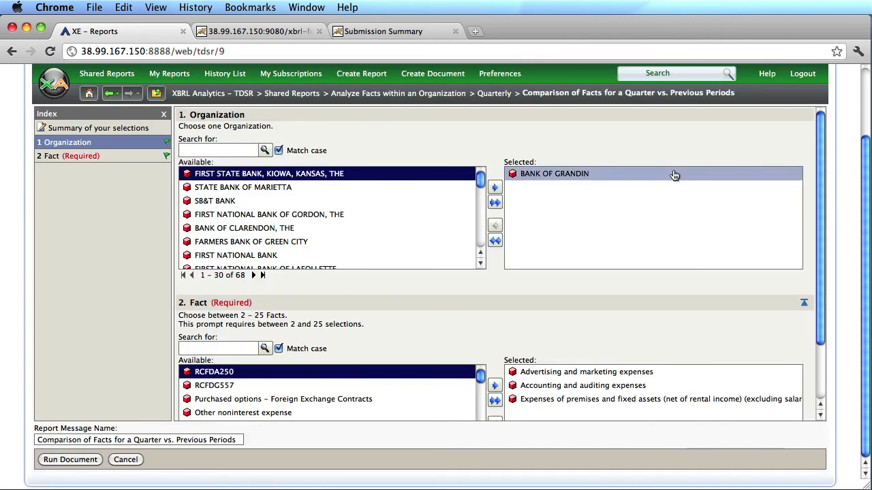
{"action": "mouse_move", "coordinate": [623, 174]}
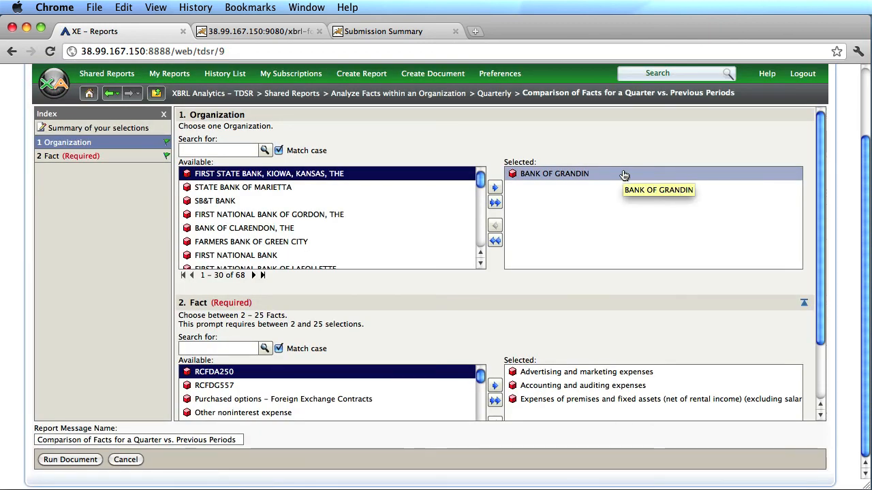
{"action": "mouse_move", "coordinate": [630, 399]}
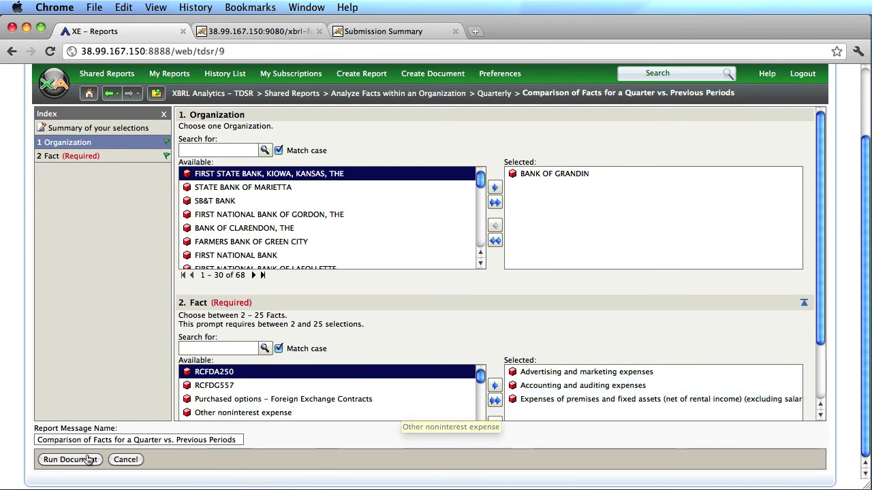
Run the report for BANK OF GRANDIN with the three selected expense facts
{"action": "left_click", "coordinate": [70, 459]}
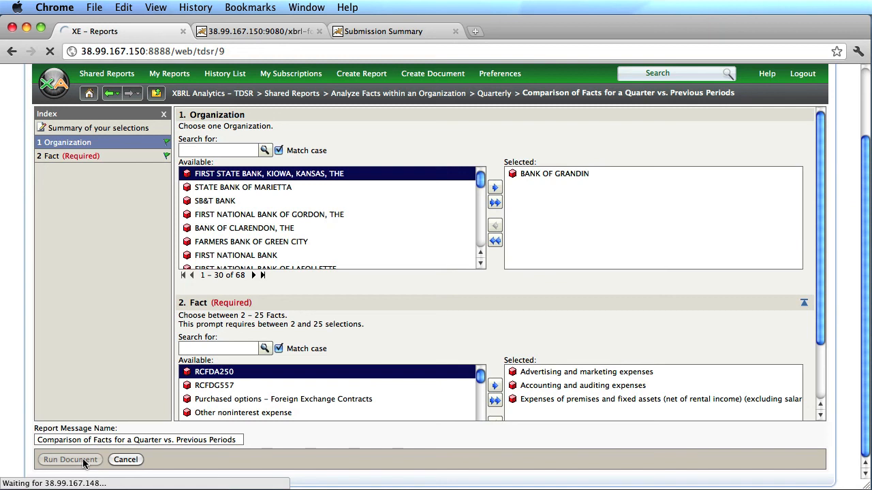
{"action": "left_click", "coordinate": [69, 460]}
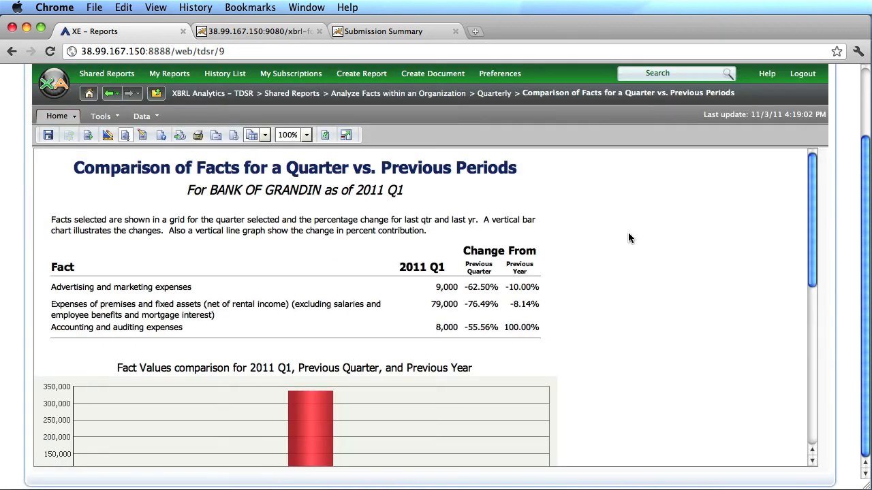
{"action": "mouse_move", "coordinate": [116, 272]}
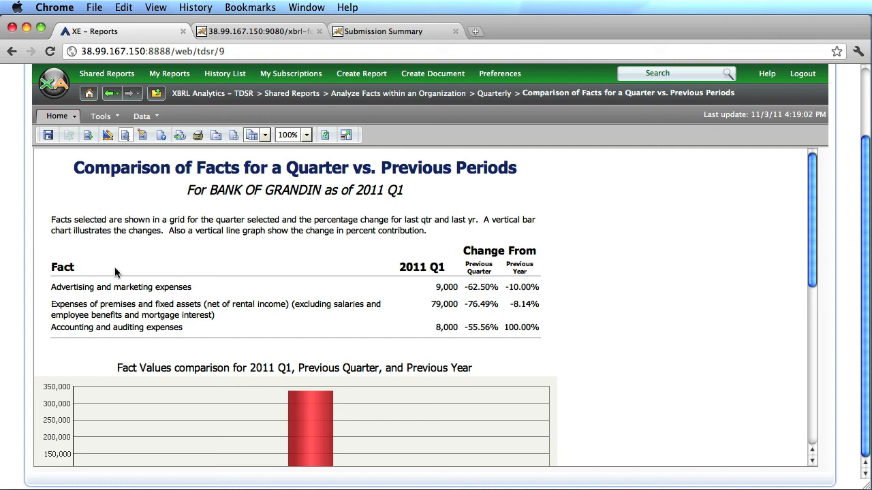
{"action": "mouse_move", "coordinate": [457, 315]}
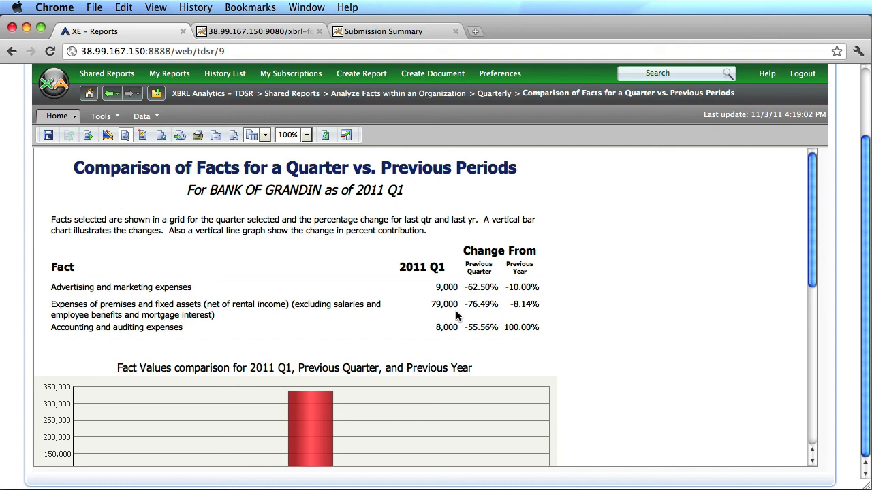
{"action": "mouse_move", "coordinate": [495, 274]}
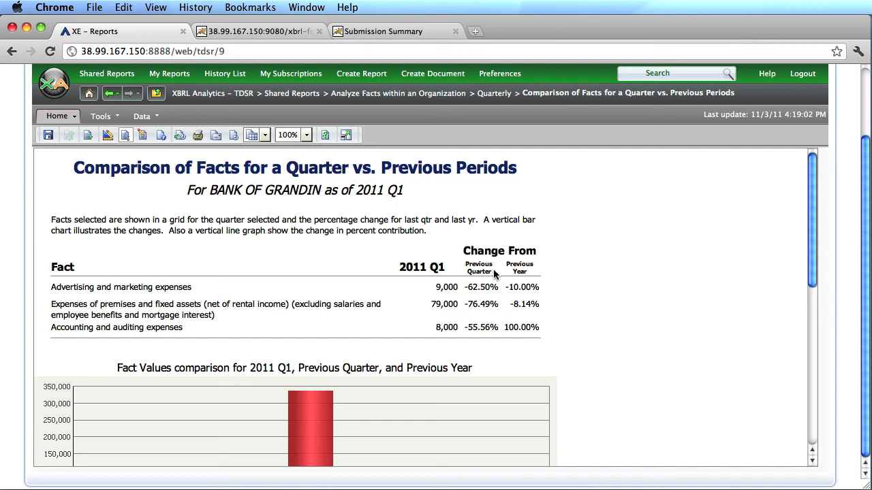
{"action": "mouse_move", "coordinate": [810, 243]}
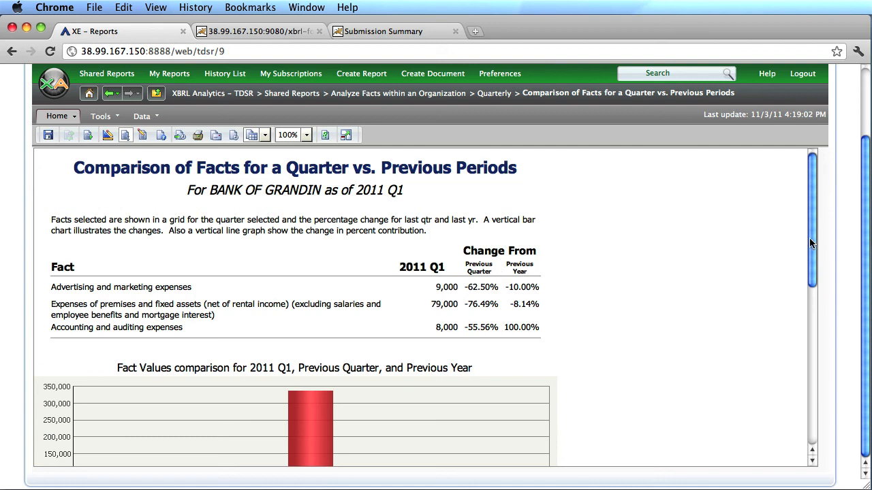
Scroll down the BANK OF GRANDIN 2011 Q1 report to the fact value bar chart and contribution trend chart
{"action": "scroll", "scroll_direction": "down", "scroll_amount": 3}
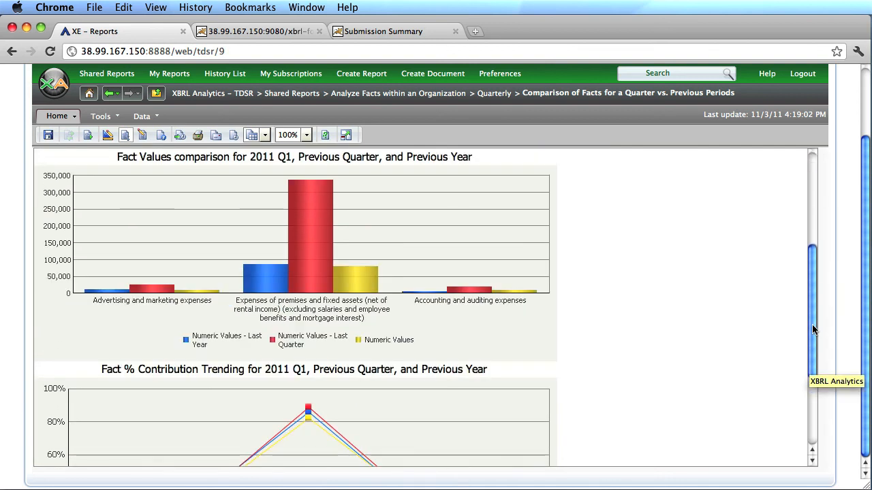